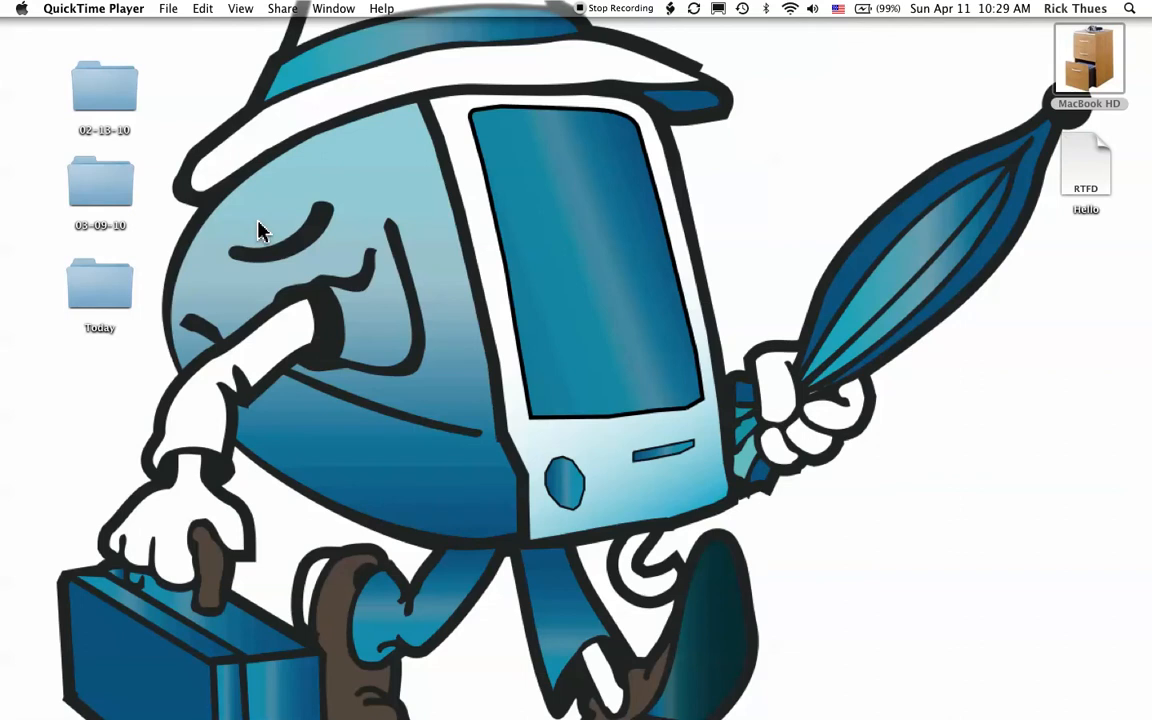
mouse_move(55, 42)
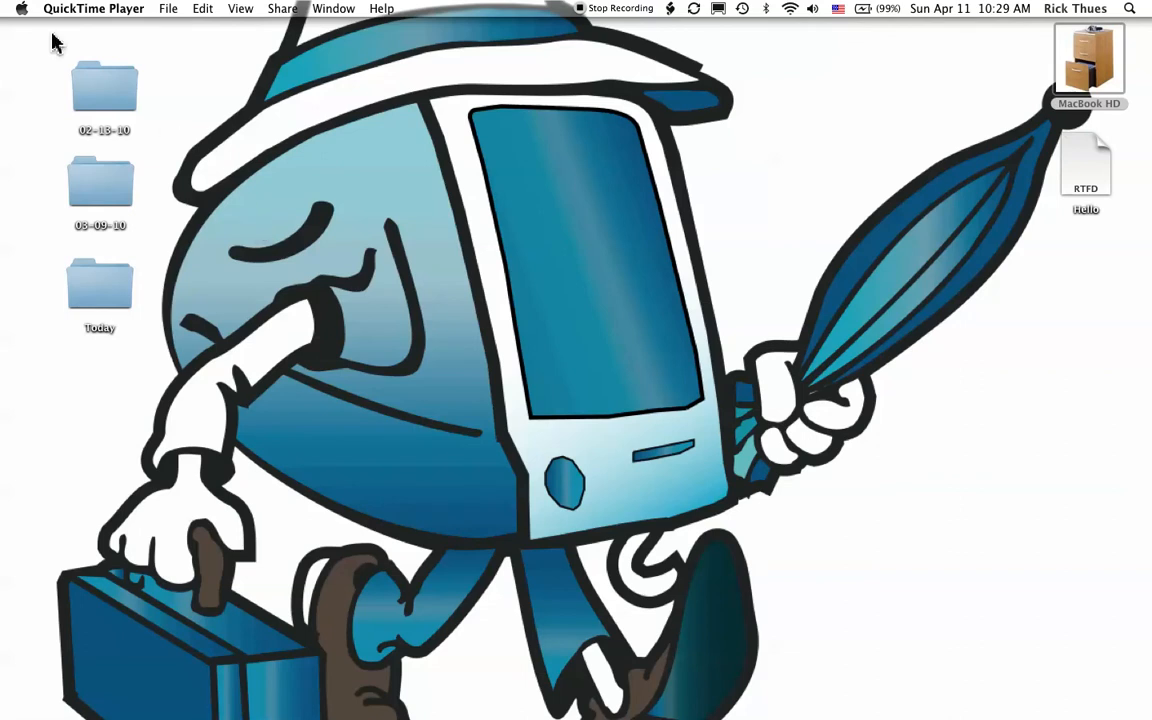
Open System Preferences from the Apple menu and go to the Speech pane.
left_click(21, 8)
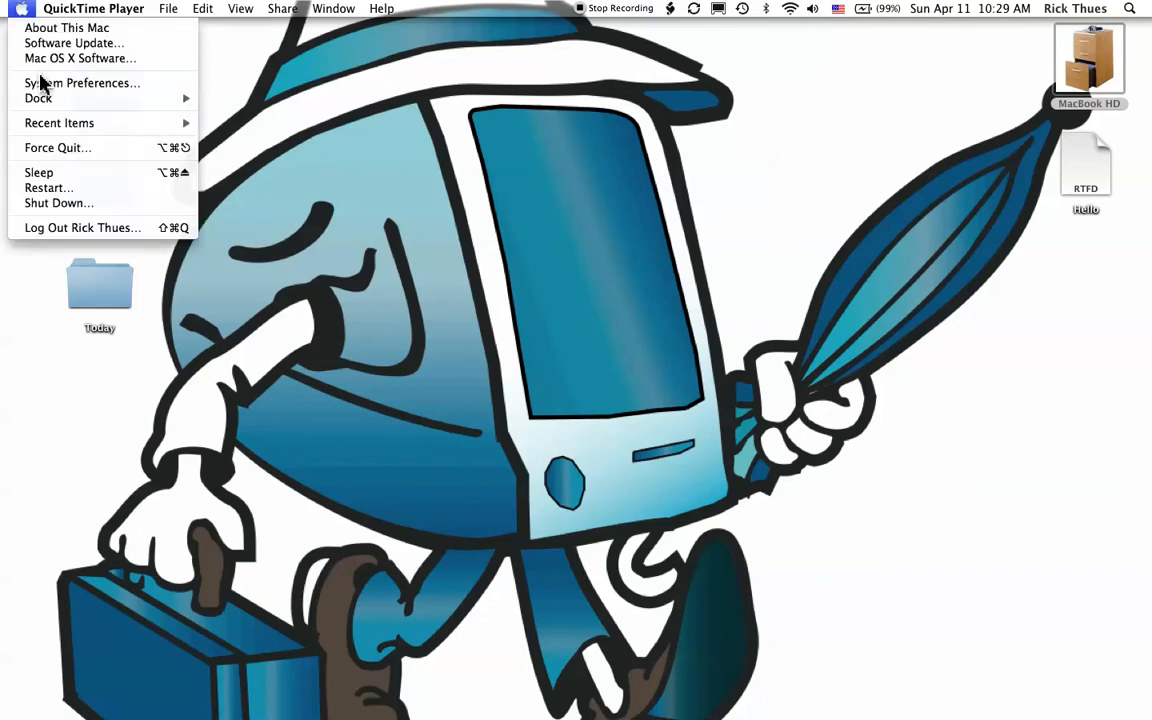
left_click(82, 83)
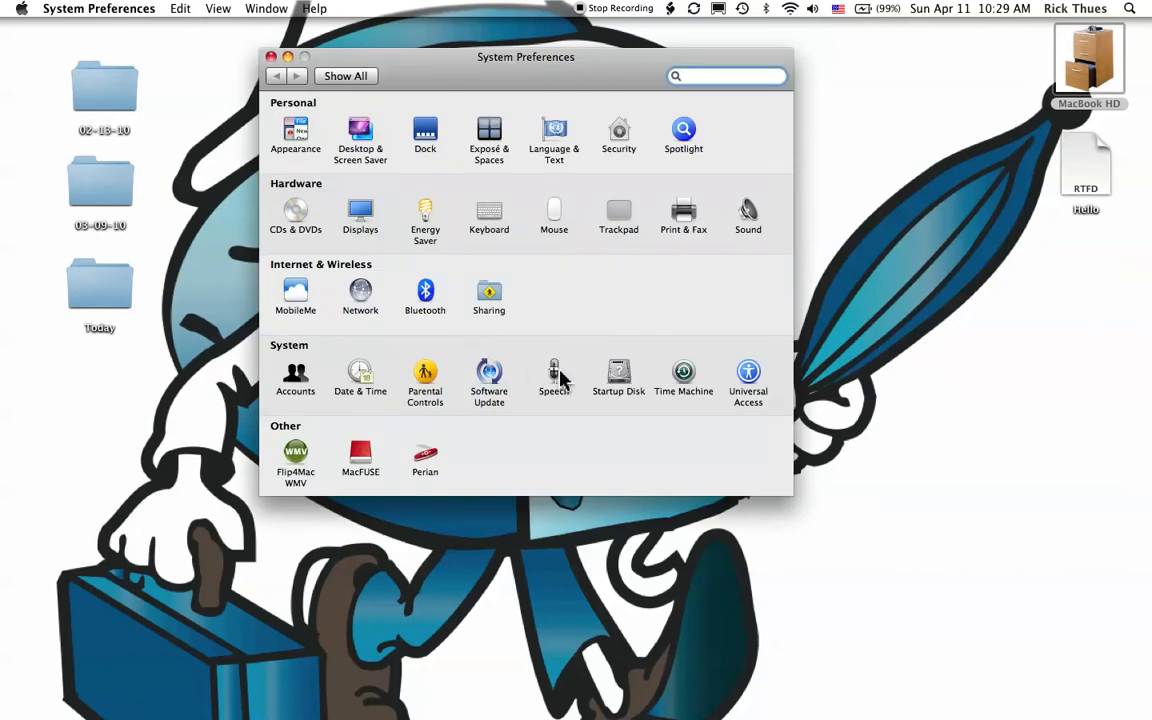
left_click(554, 378)
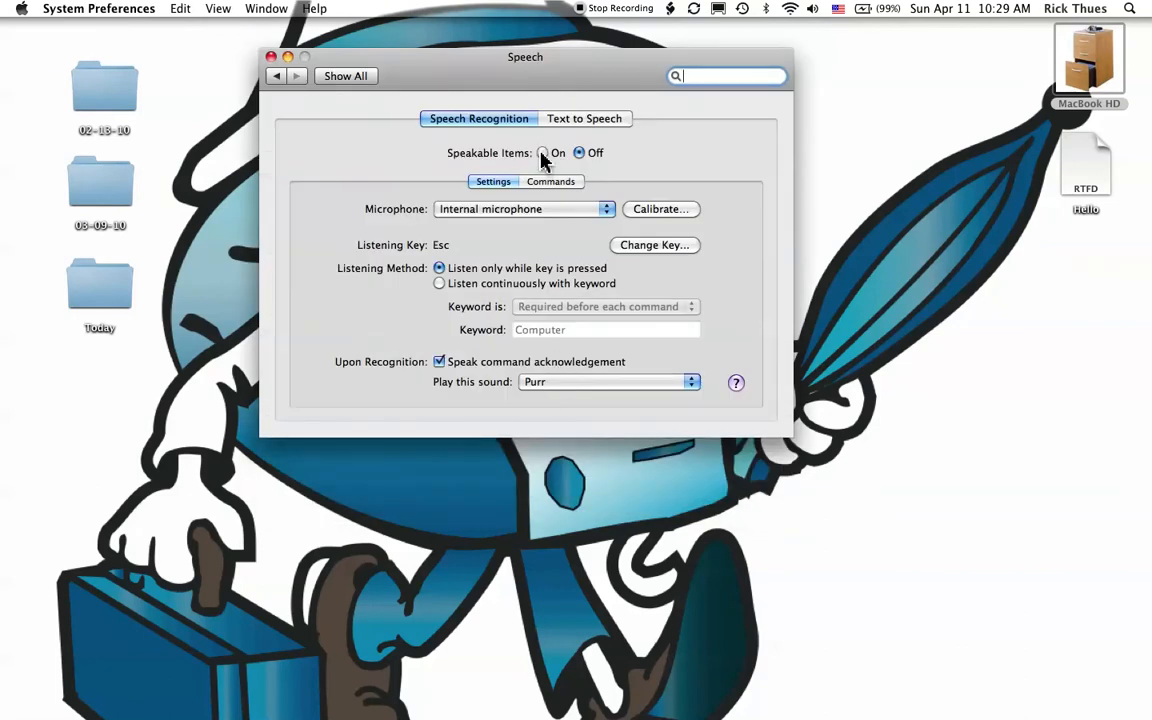
Switch Speakable Items to On in Speech Recognition.
left_click(542, 152)
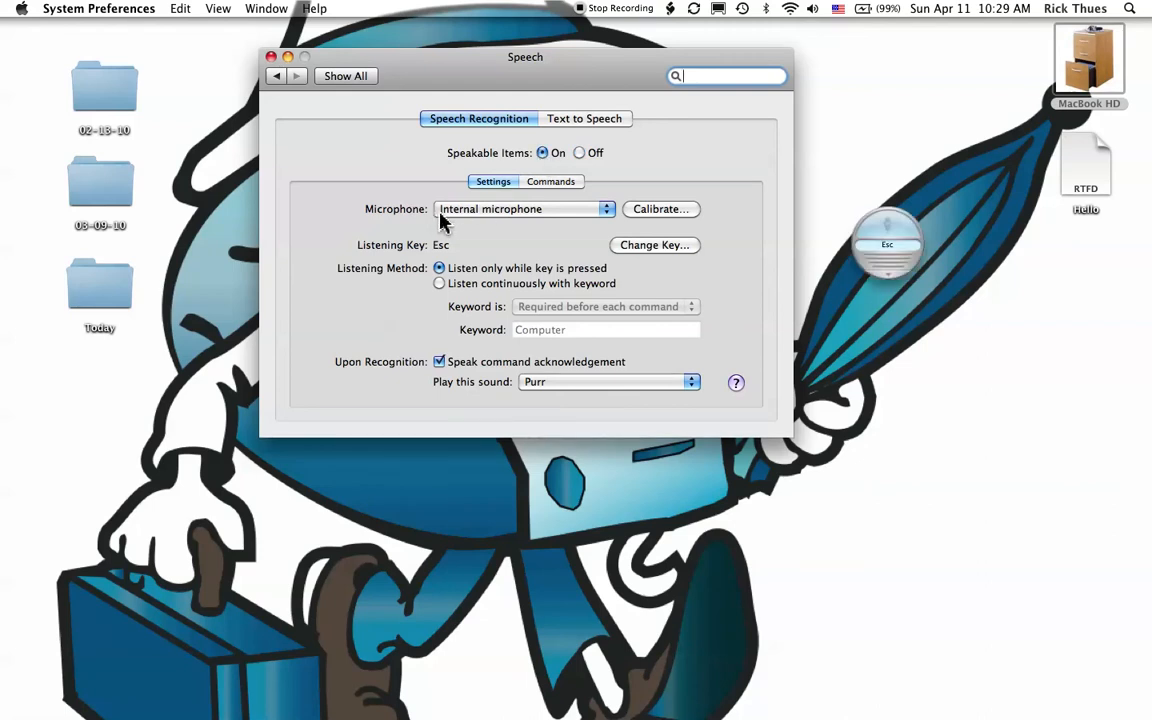
mouse_move(555, 221)
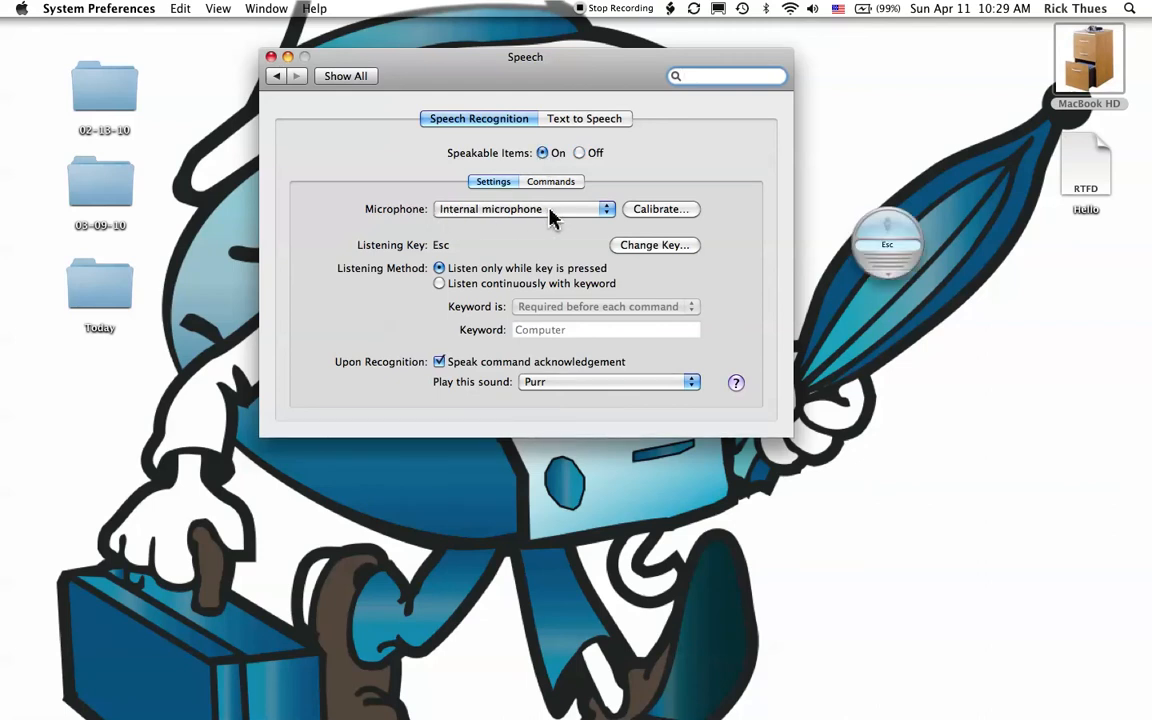
mouse_move(470, 248)
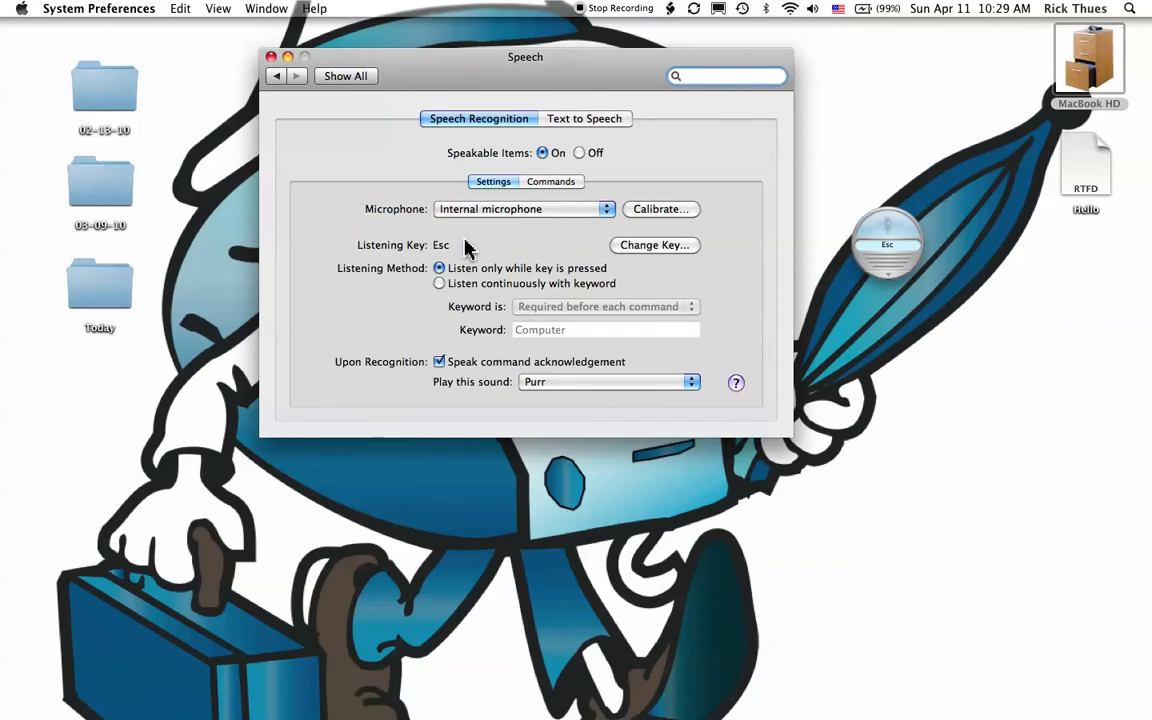
left_click(727, 76)
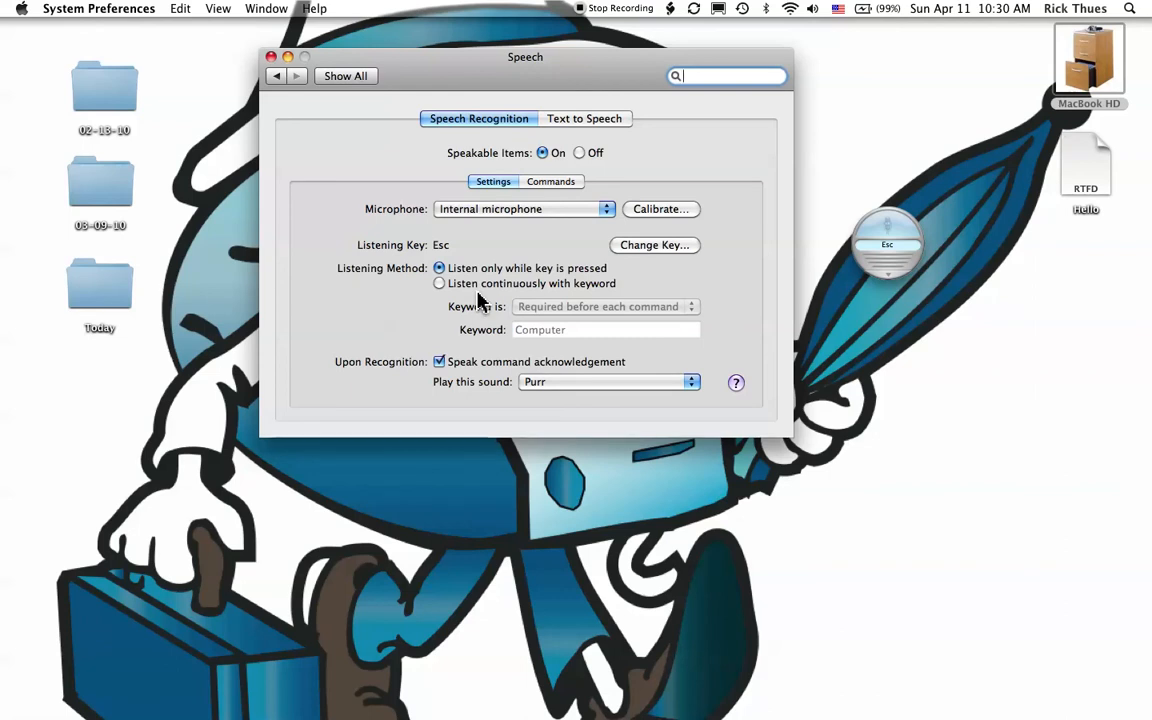
mouse_move(470, 290)
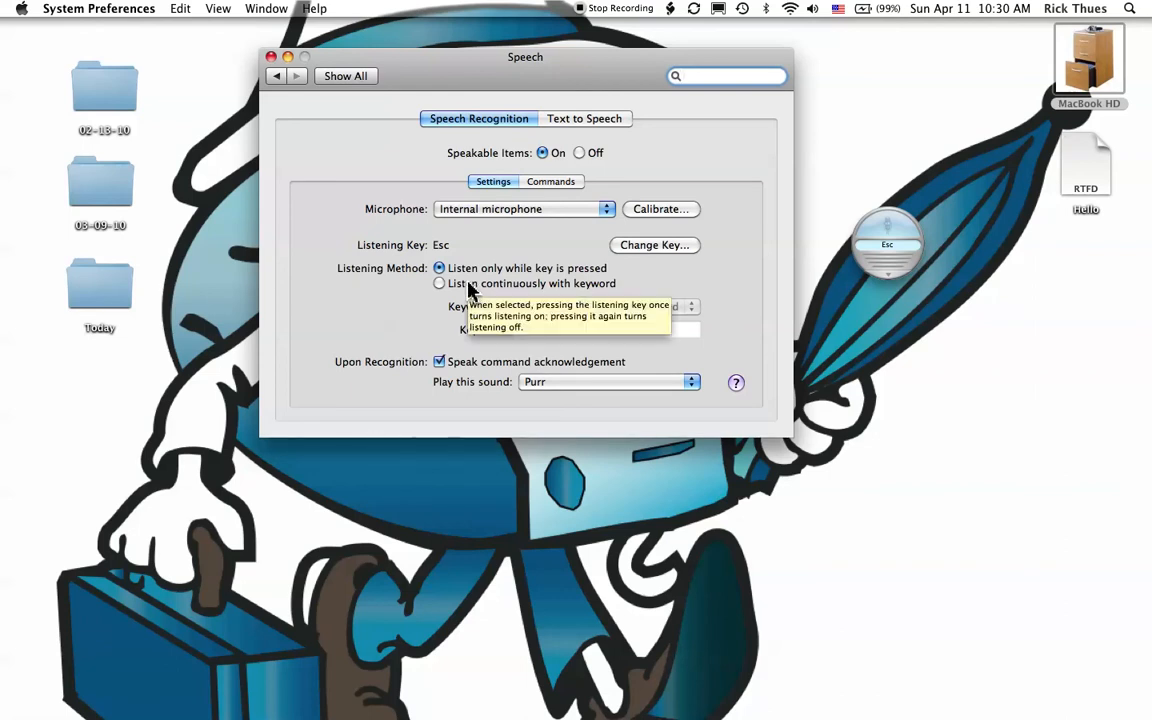
Set the listening method to 'Listen continuously with keyword', with keyword Computer.
left_click(438, 283)
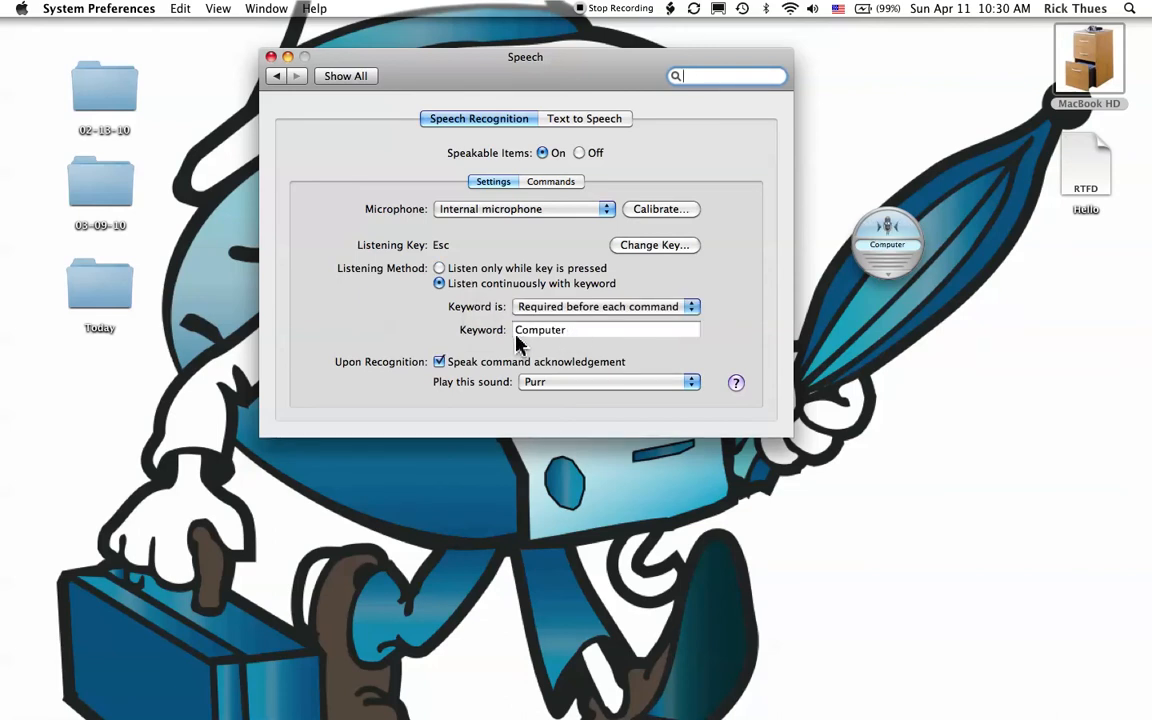
mouse_move(556, 350)
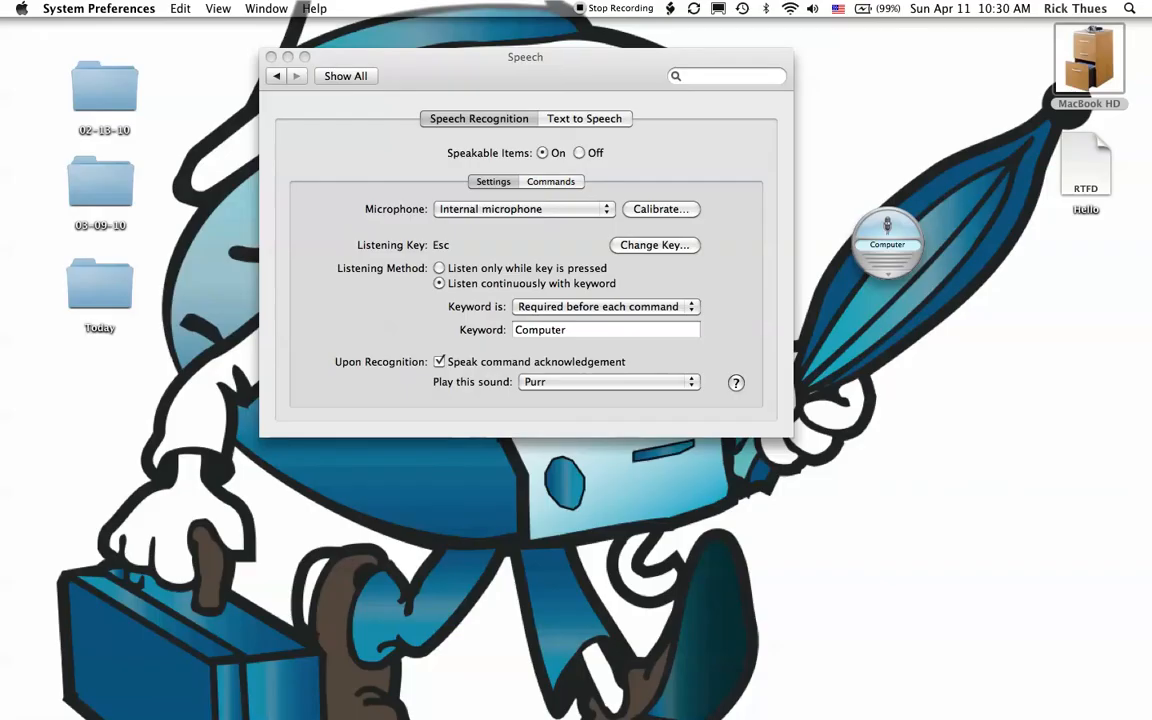
mouse_move(585, 362)
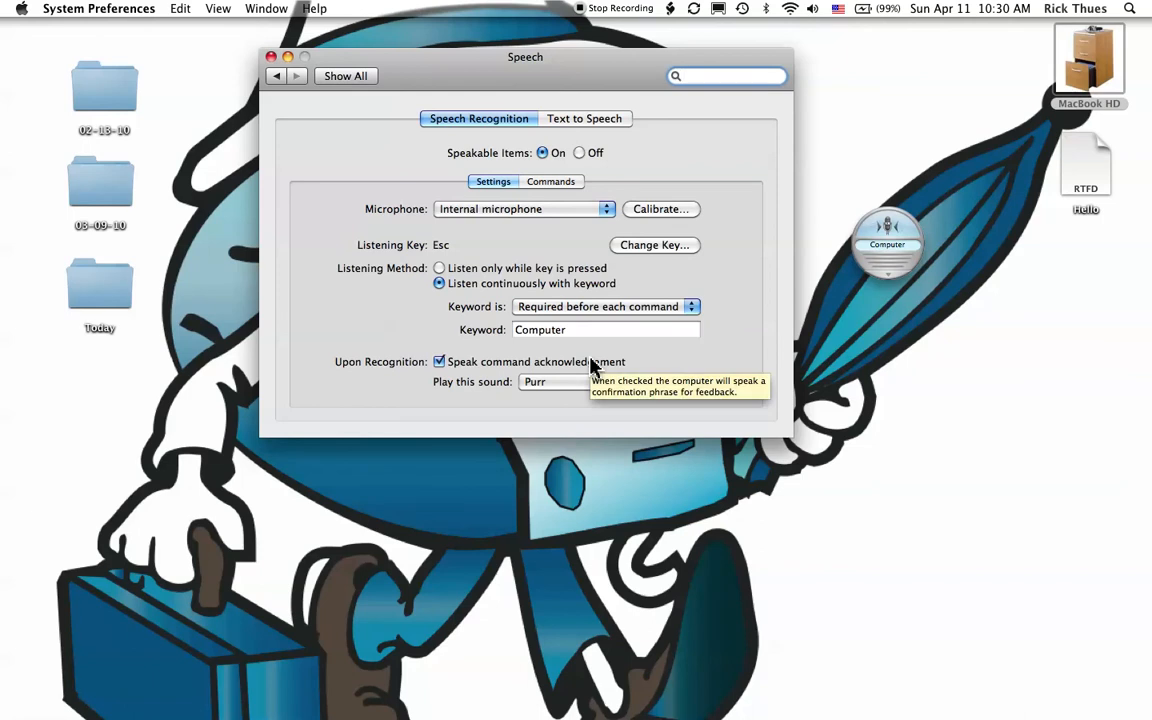
mouse_move(670, 175)
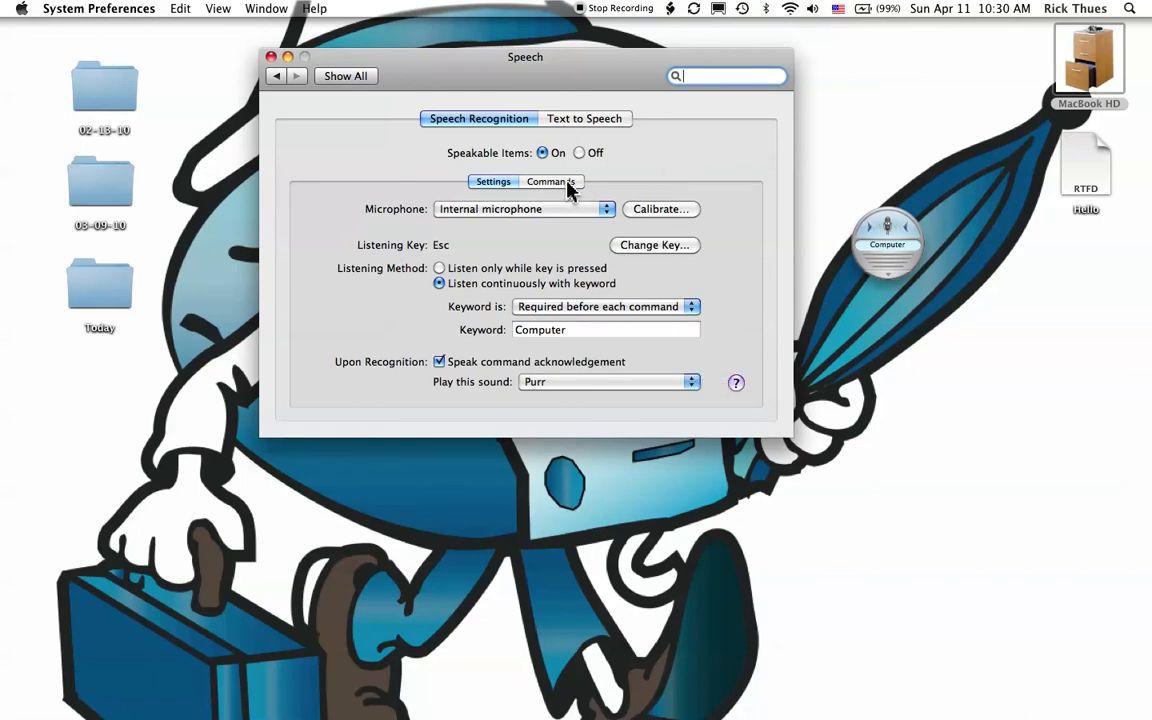
Open the Speakable Items folder, then open Applications from MacBook HD in a lower window.
left_click(551, 181)
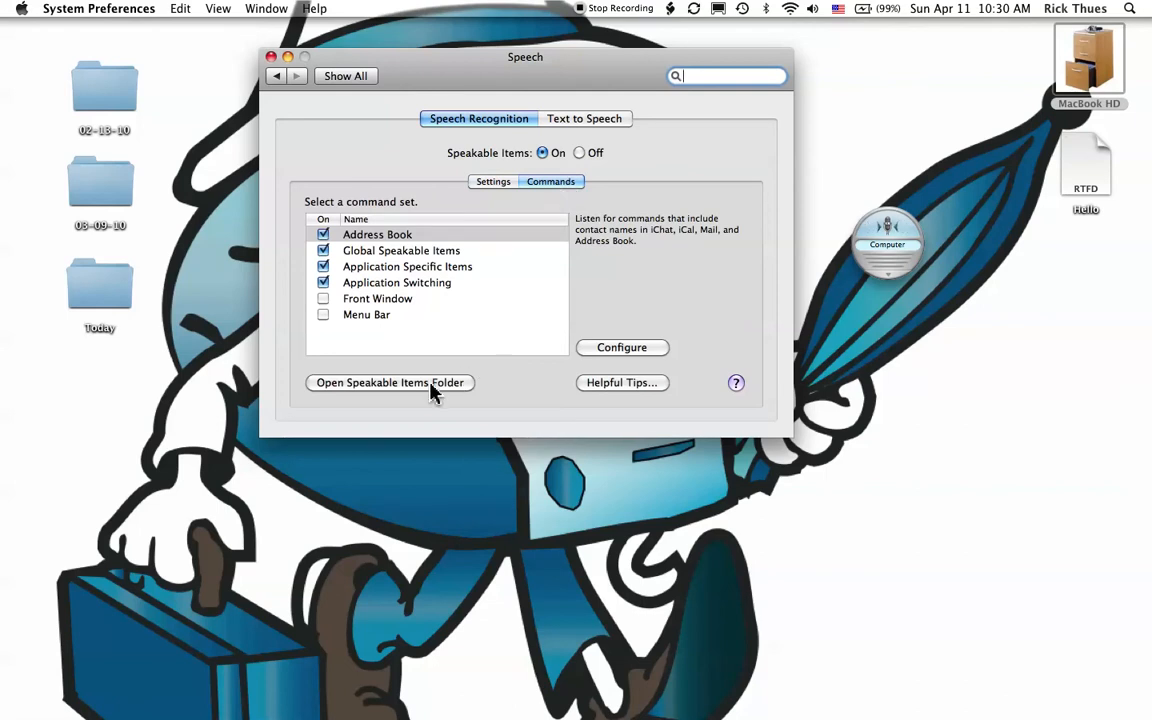
left_click(389, 382)
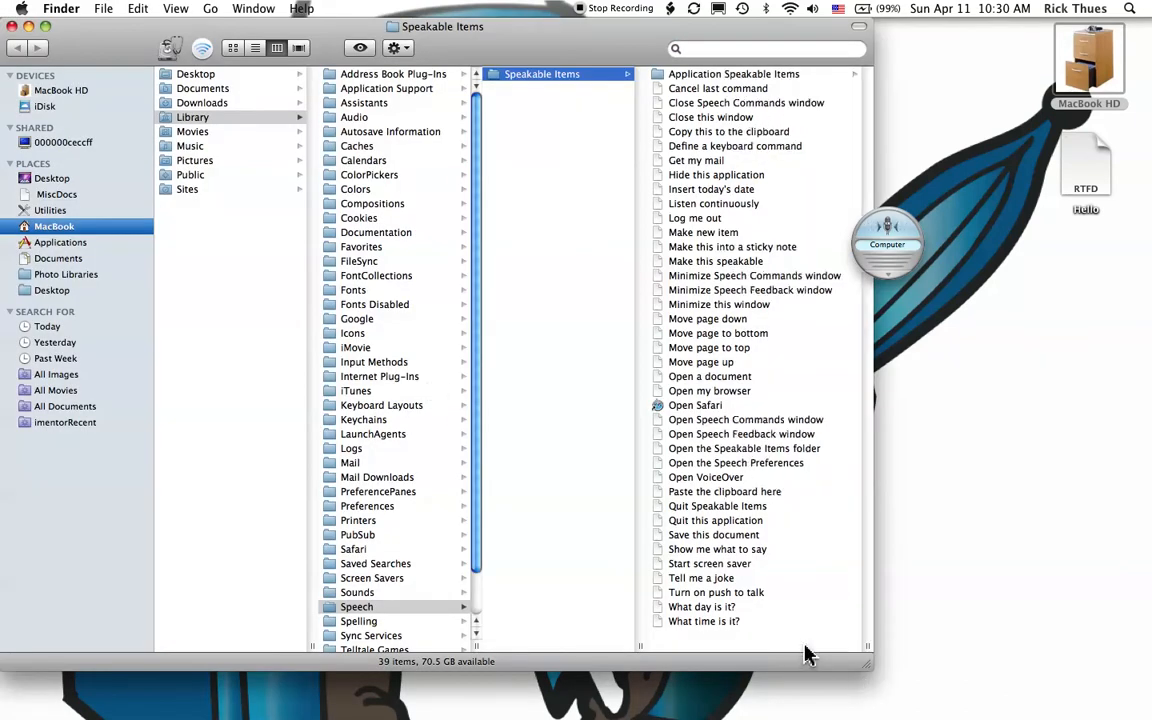
mouse_move(878, 597)
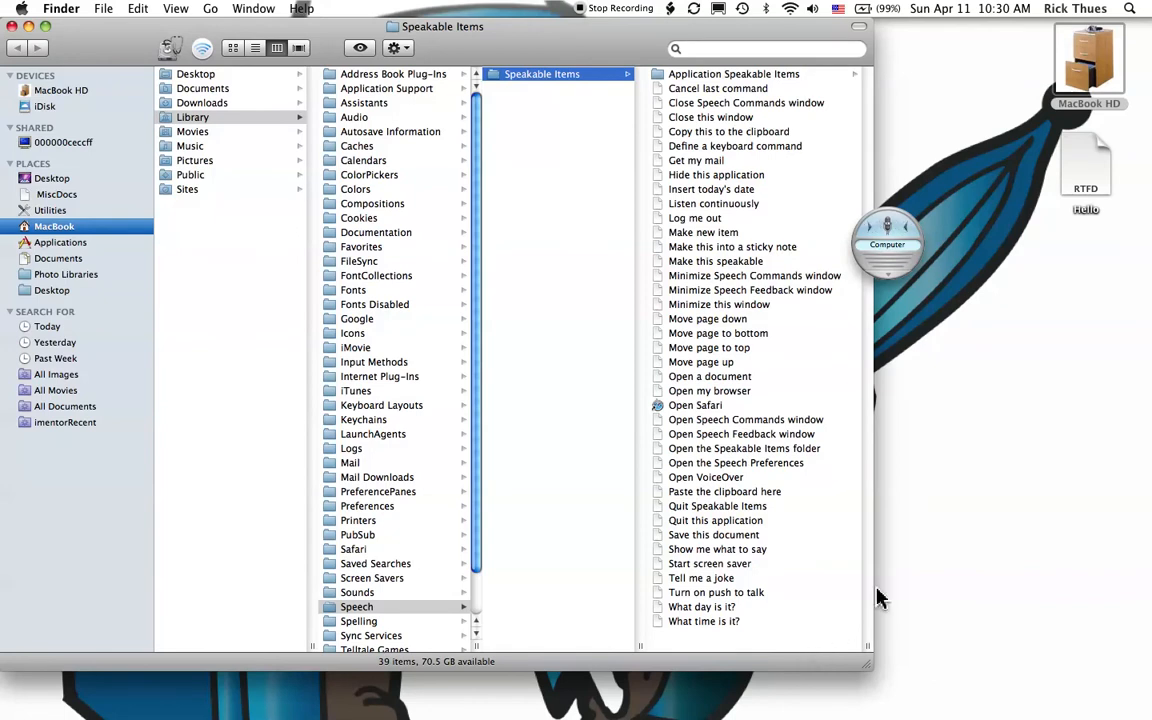
mouse_move(1042, 170)
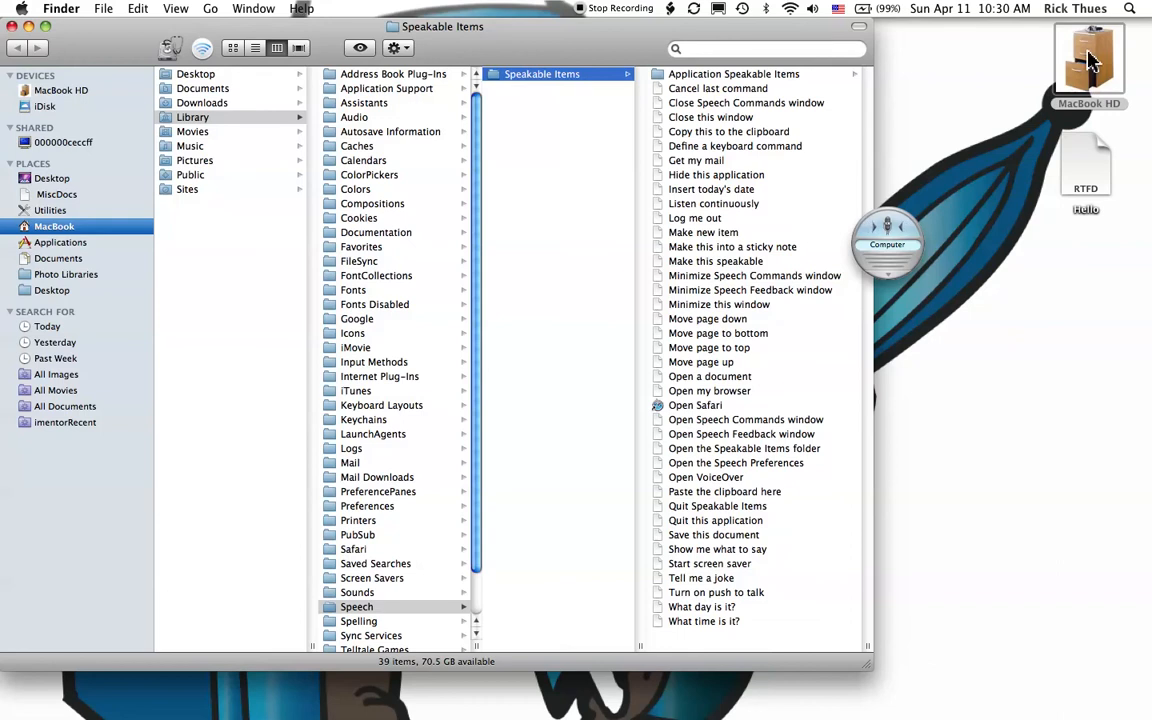
double_click(1089, 57)
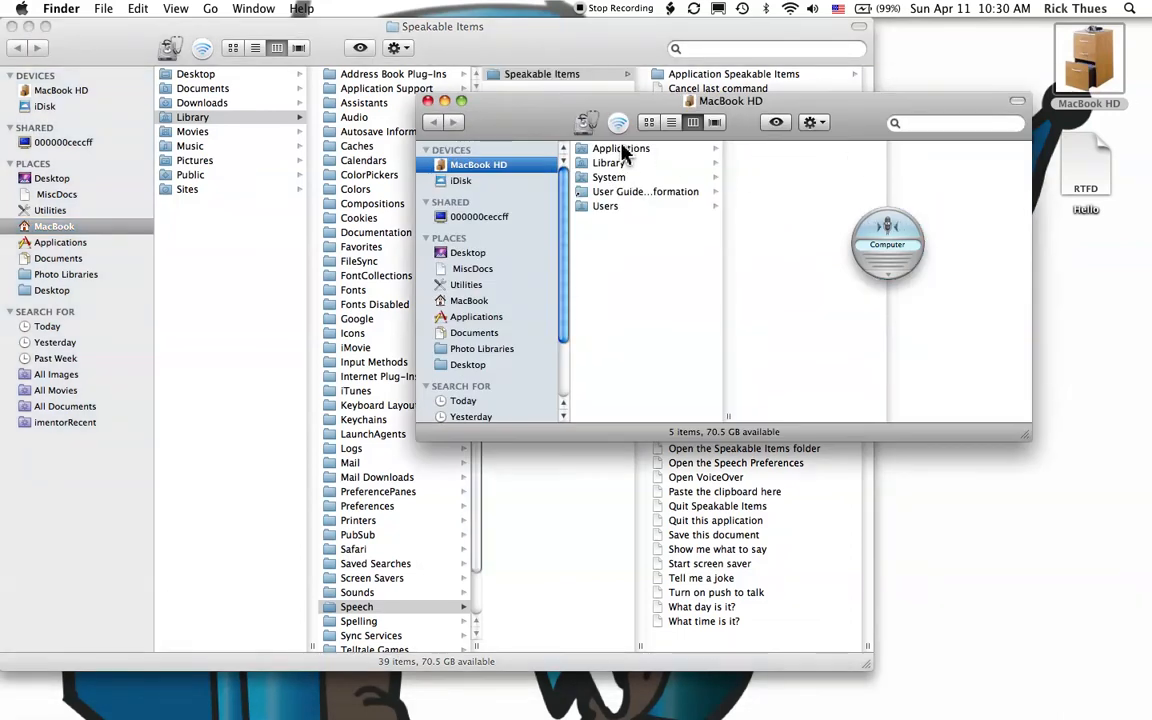
left_click(621, 148)
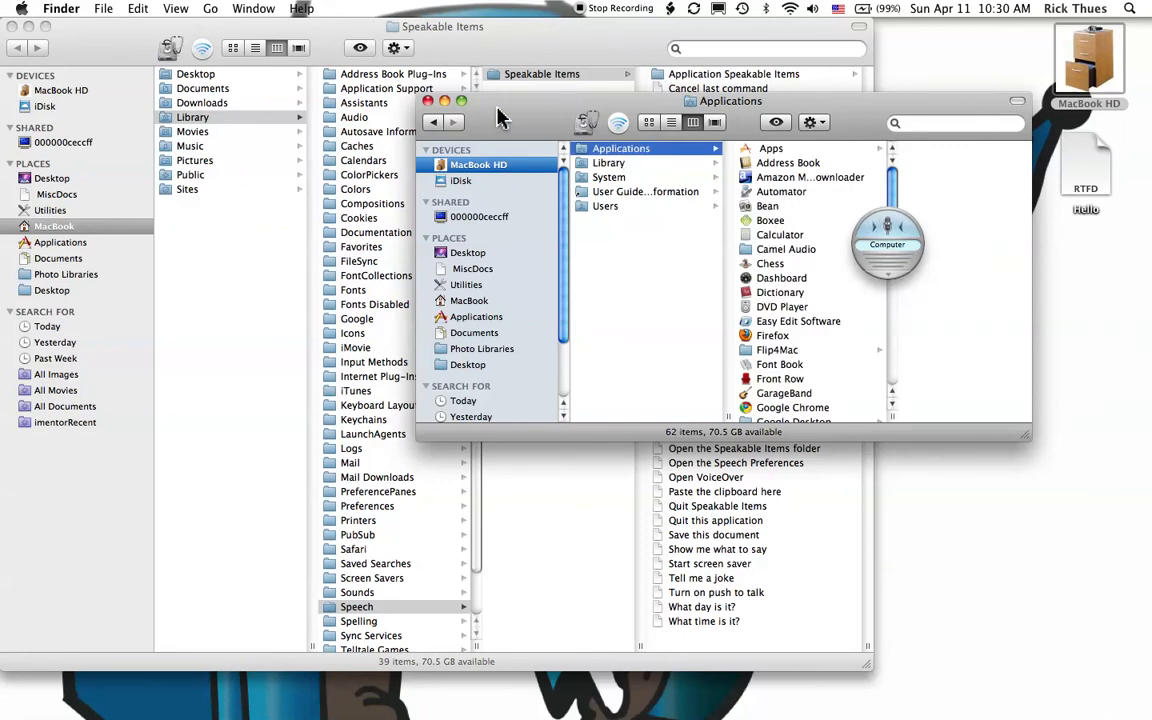
left_click_drag(731, 101, 767, 349)
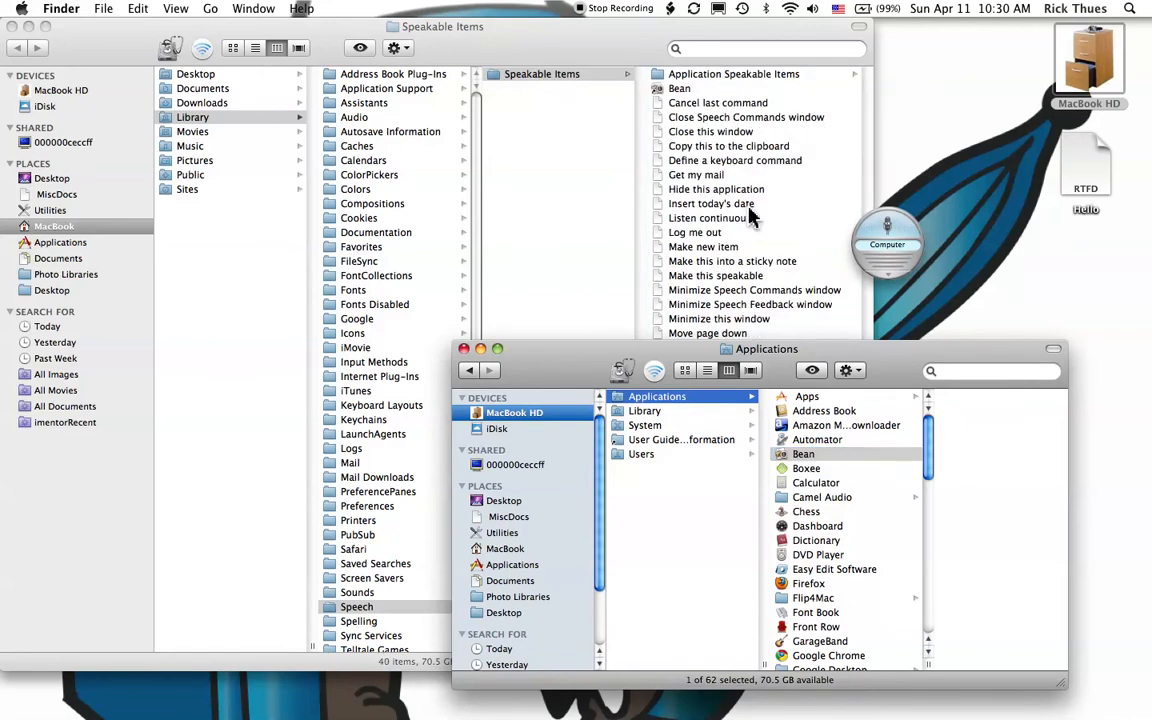
mouse_move(712, 273)
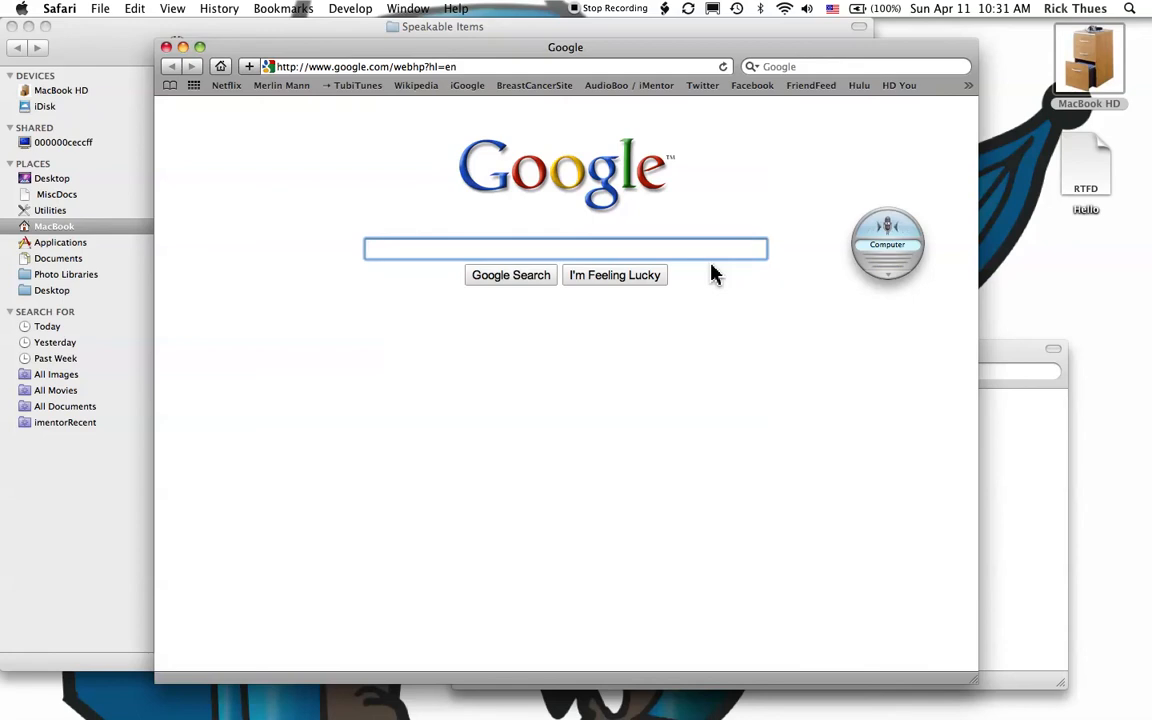
mouse_move(887, 244)
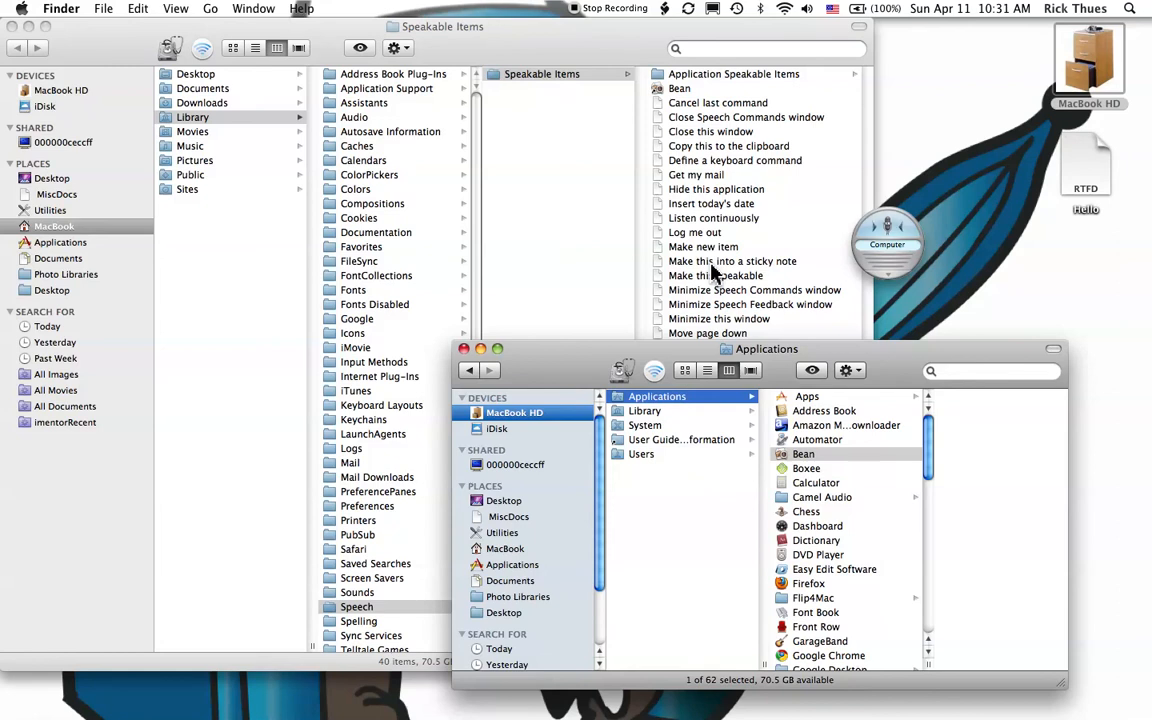
Launch Bean, type Hello, and save it as Hello on the Desktop, replacing the existing file.
double_click(803, 453)
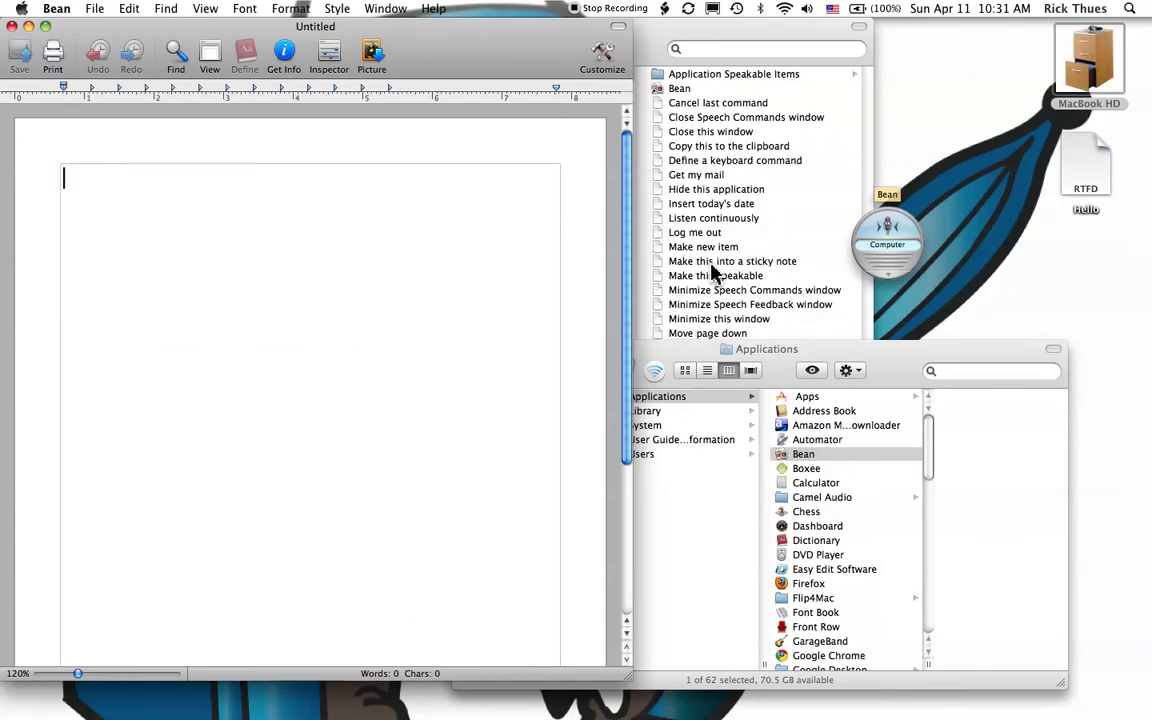
type("Hello")
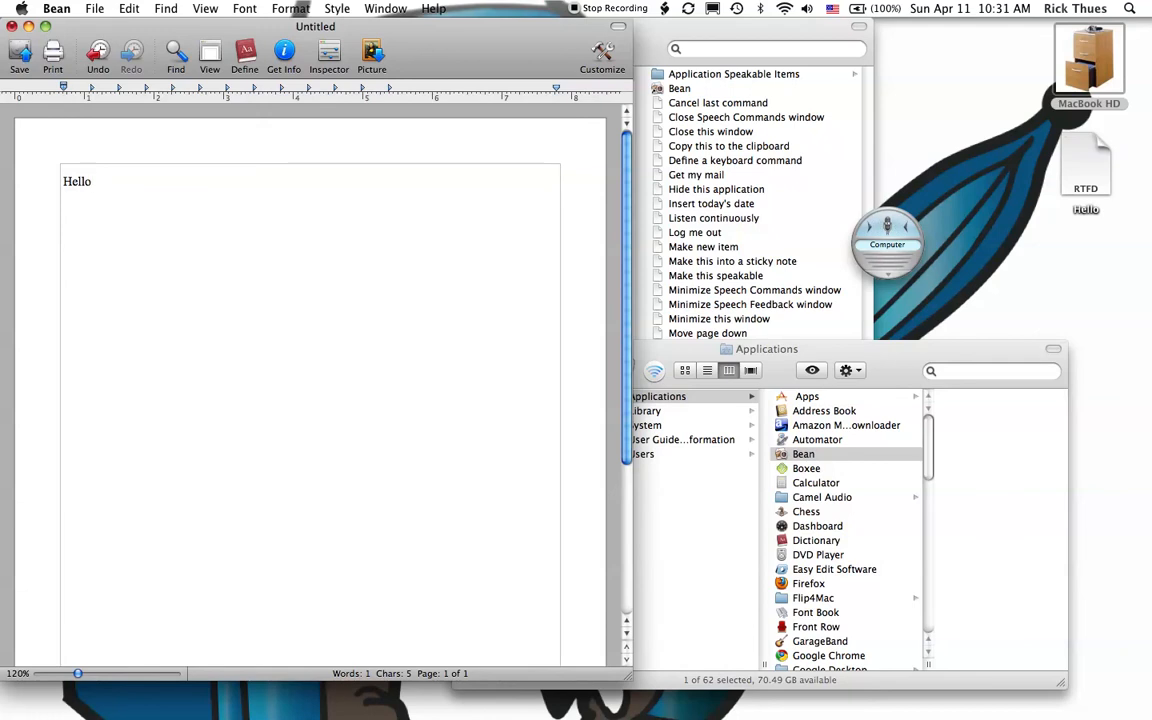
left_click(19, 52)
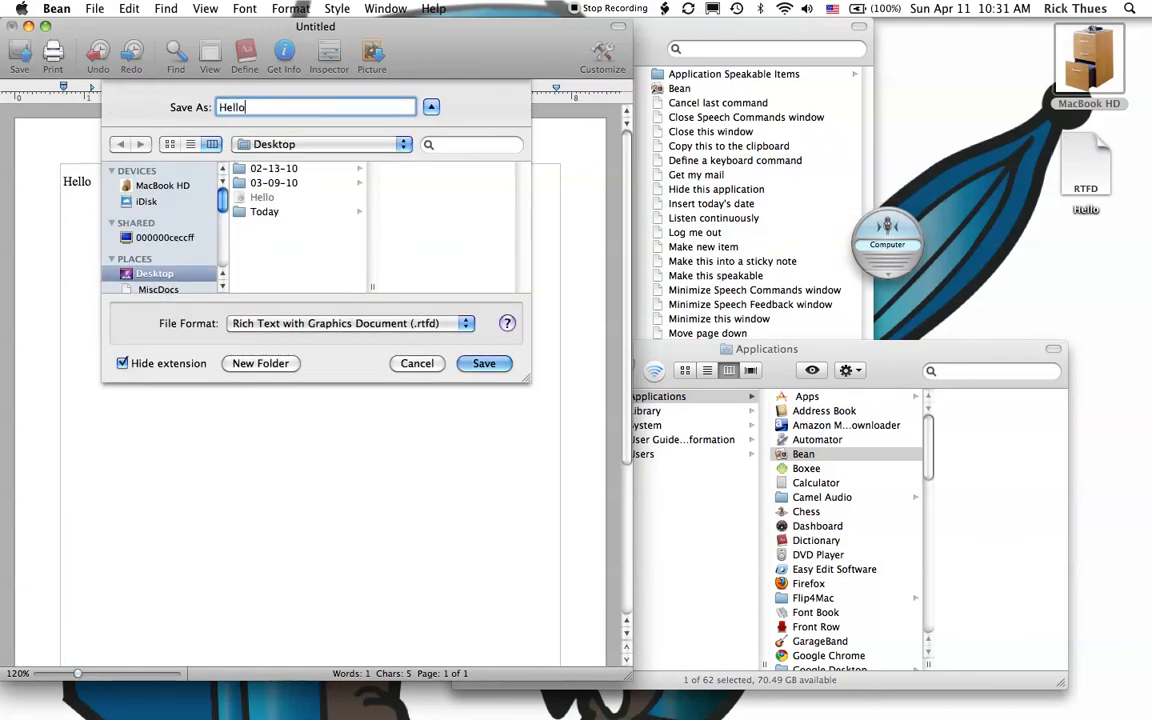
left_click(484, 363)
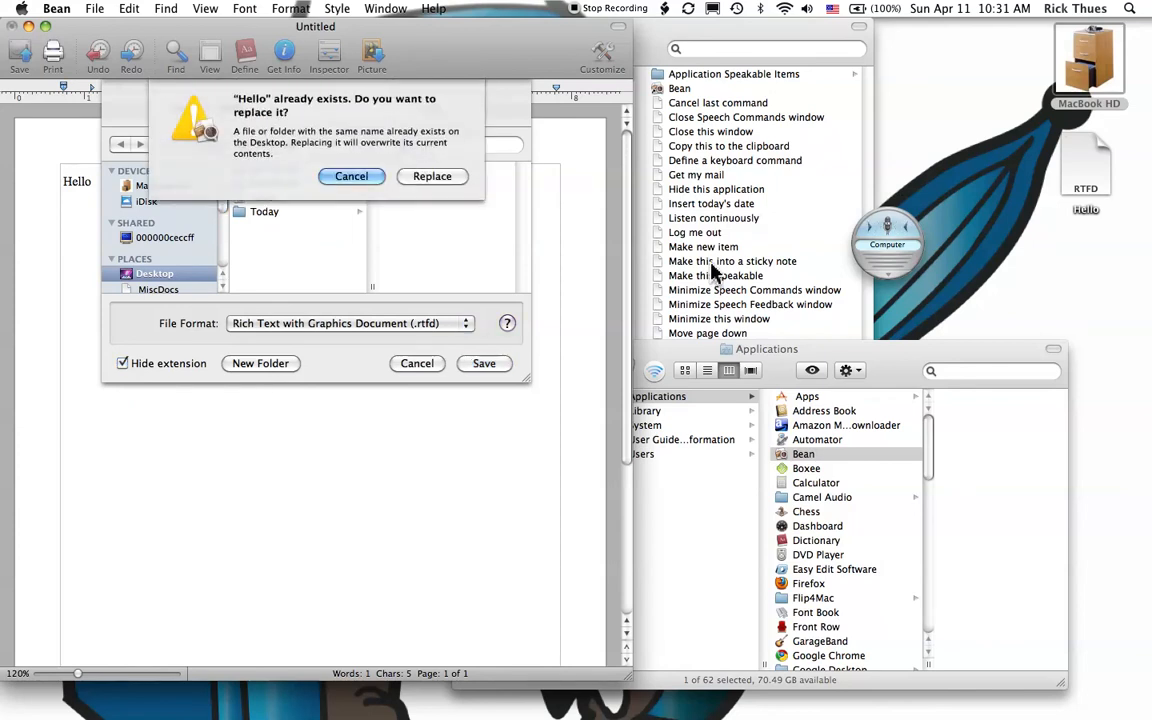
left_click(432, 176)
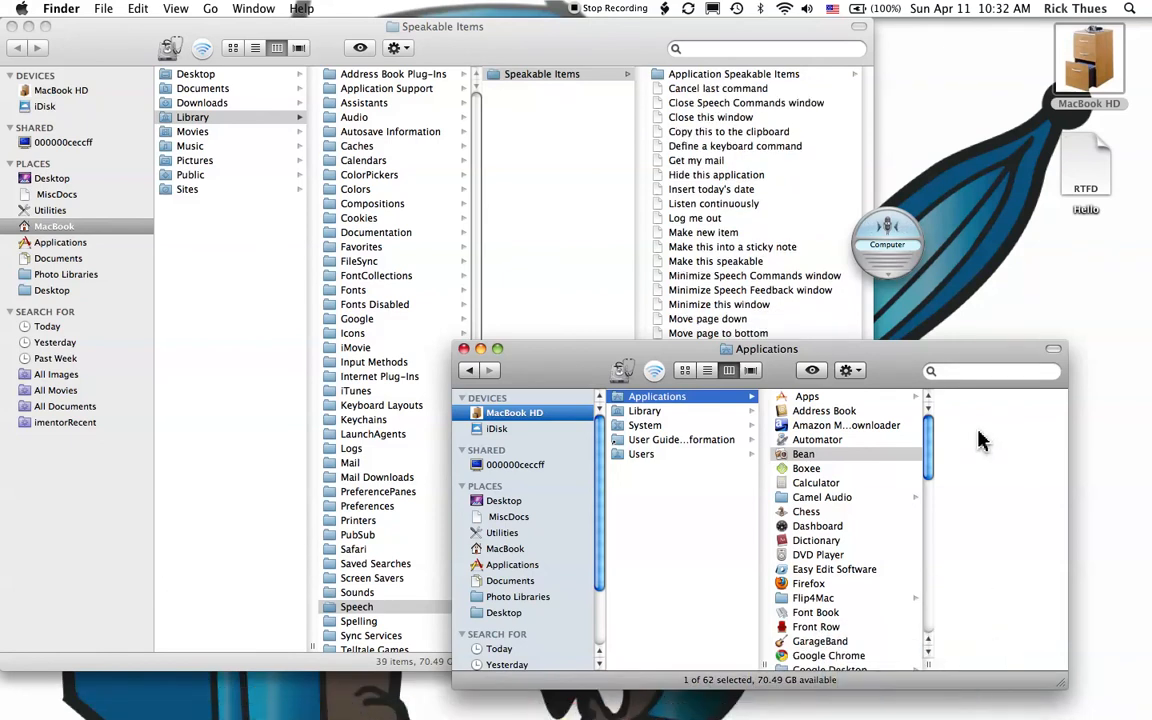
Reposition the Applications window, select Bean, make it speakable, and launch it.
left_click_drag(767, 348, 547, 186)
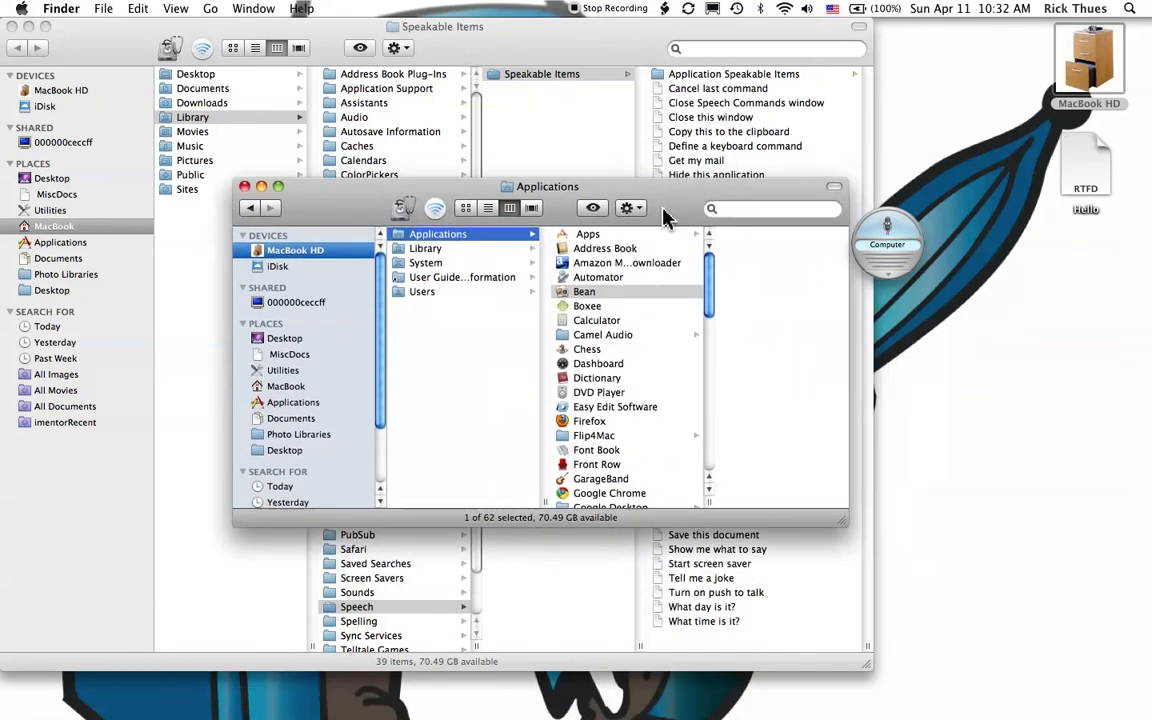
left_click_drag(547, 186, 706, 306)
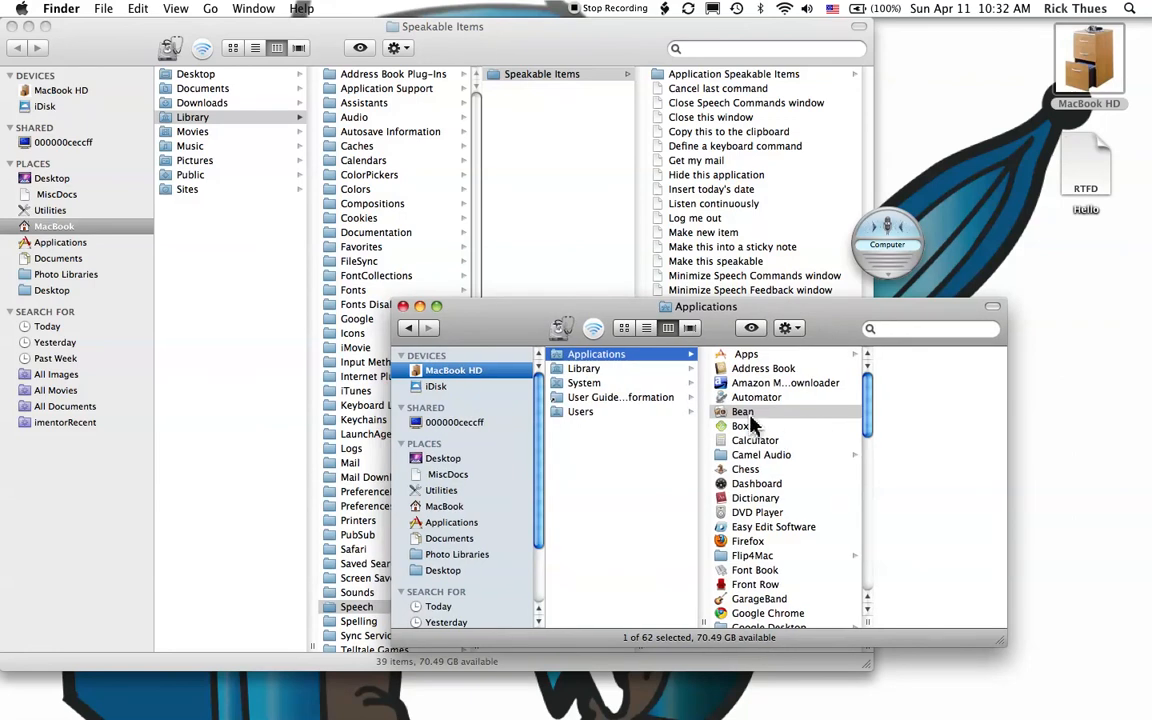
left_click(742, 411)
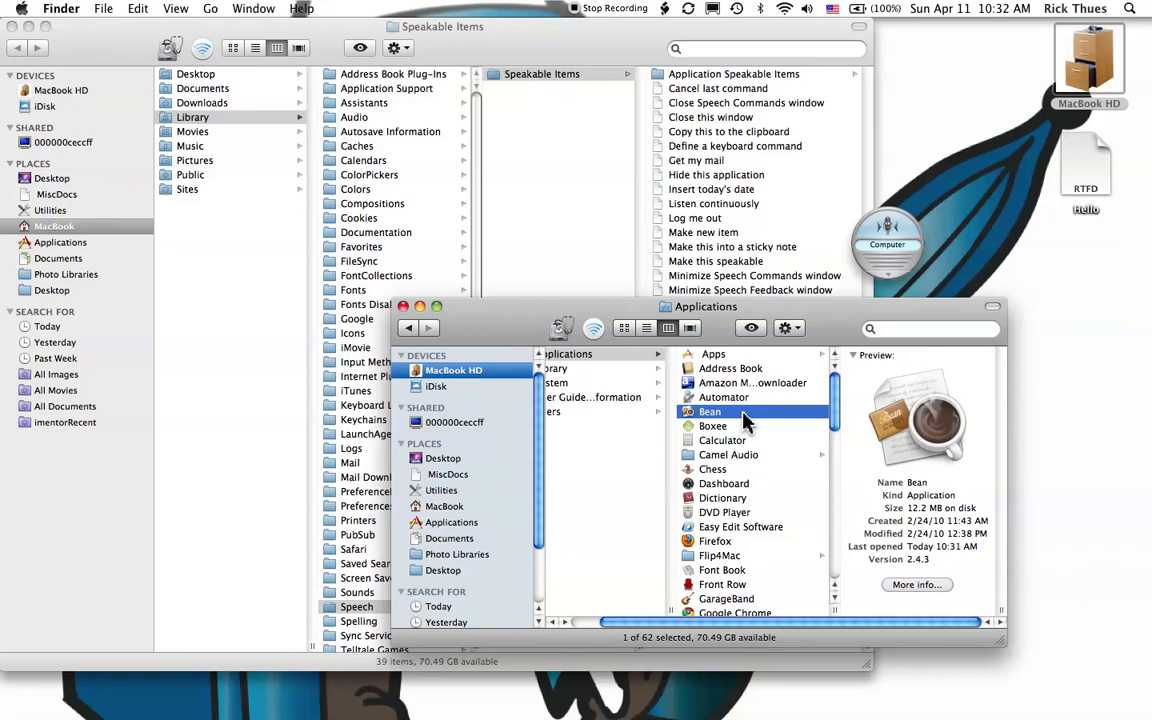
left_click(714, 261)
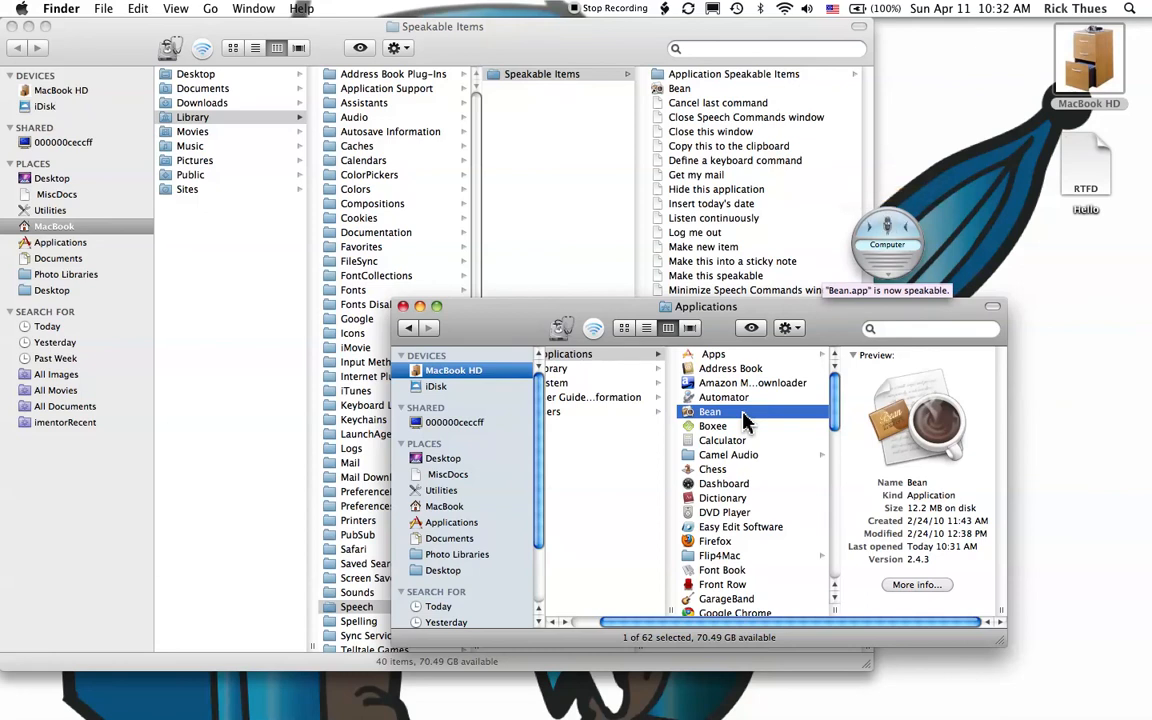
double_click(710, 411)
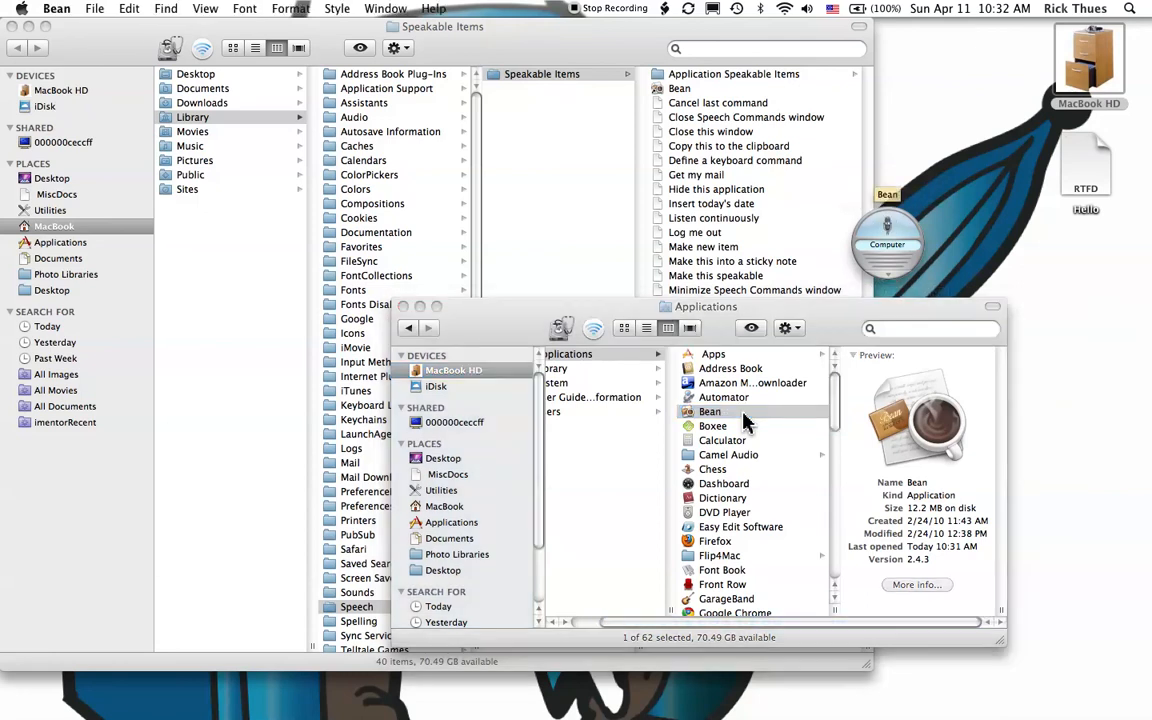